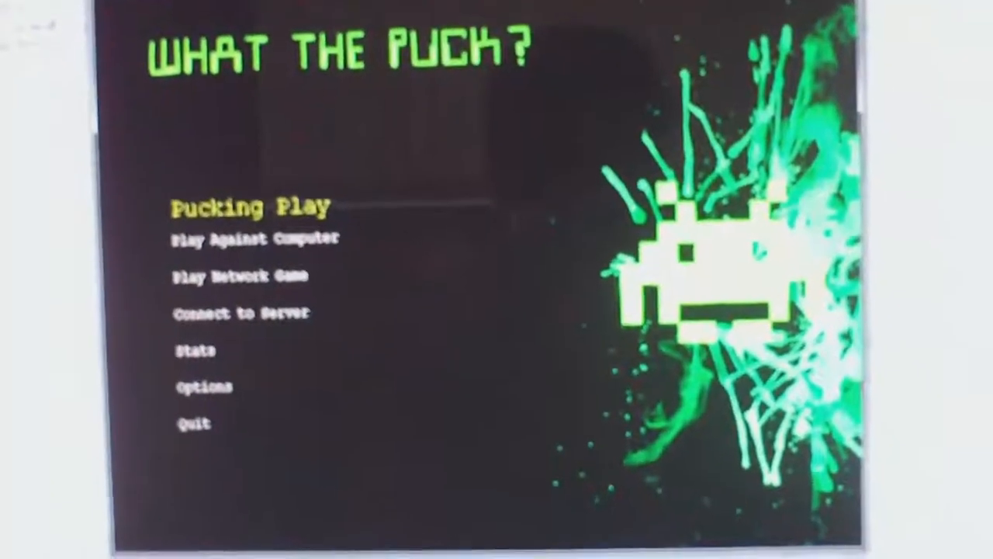
Step: Return to the main menu with Play Network Game selected instead of Connect to Server
key(Down)
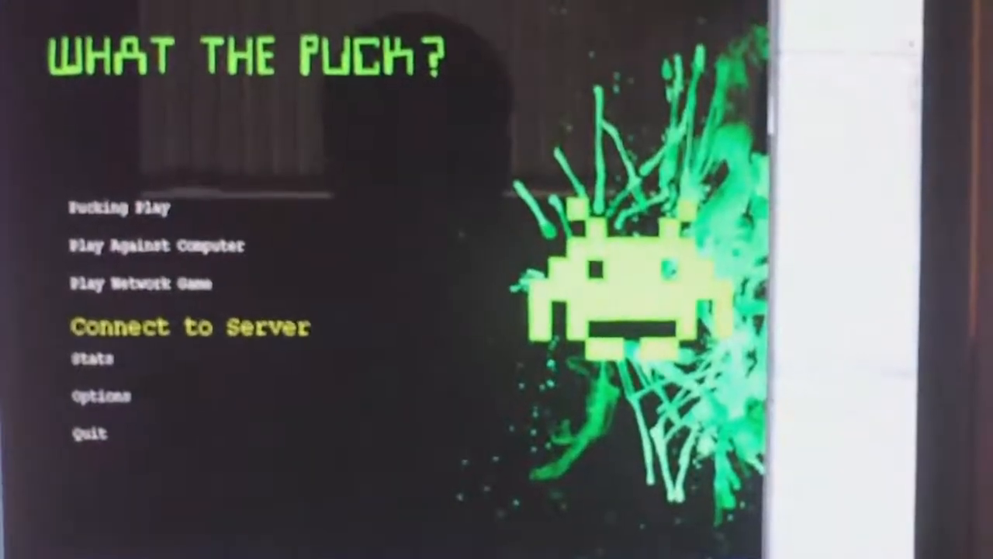
key(up)
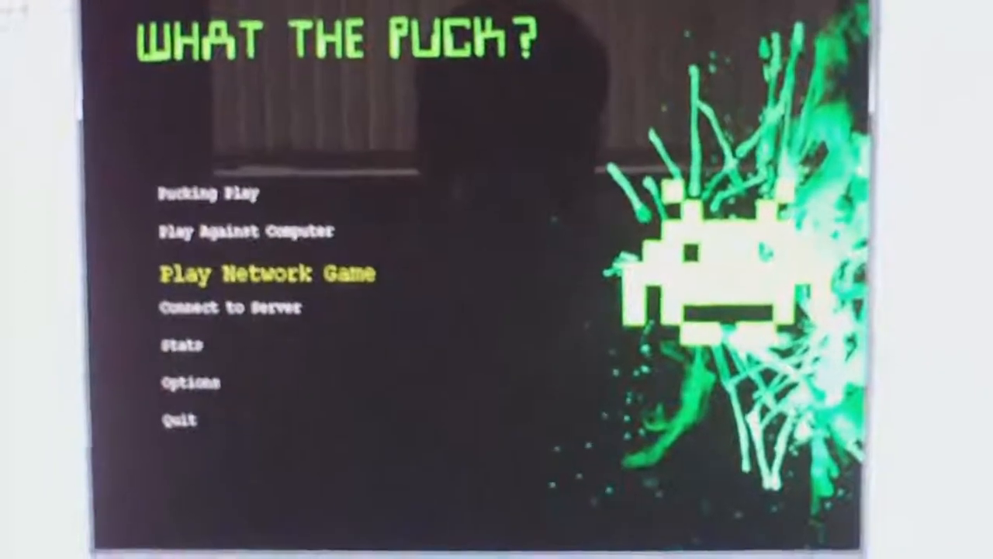